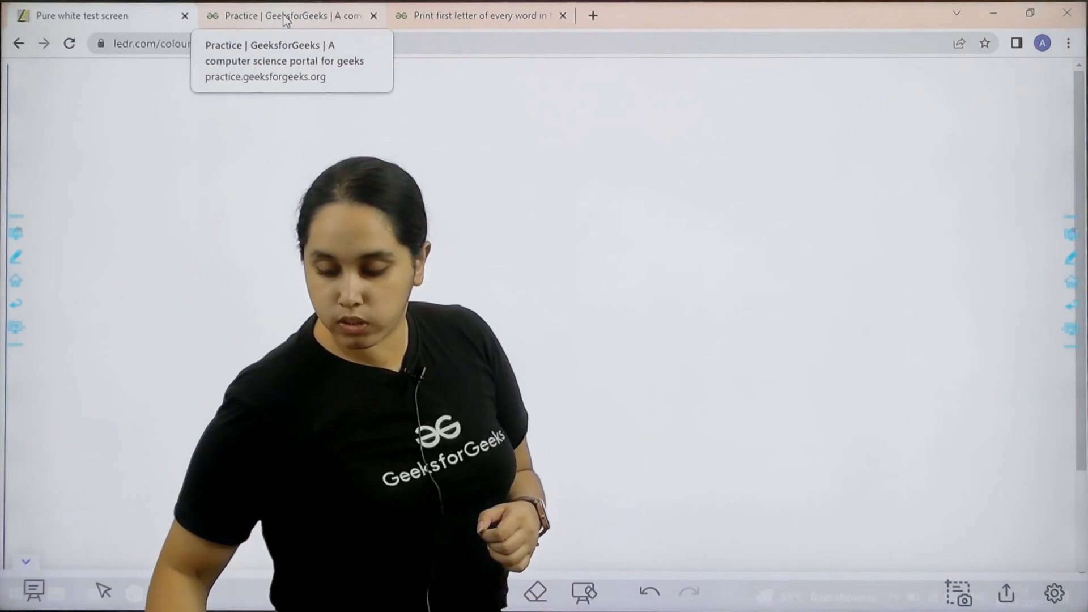
# Switch to the Practice tab listing unsolved problems
pyautogui.click(291, 14)
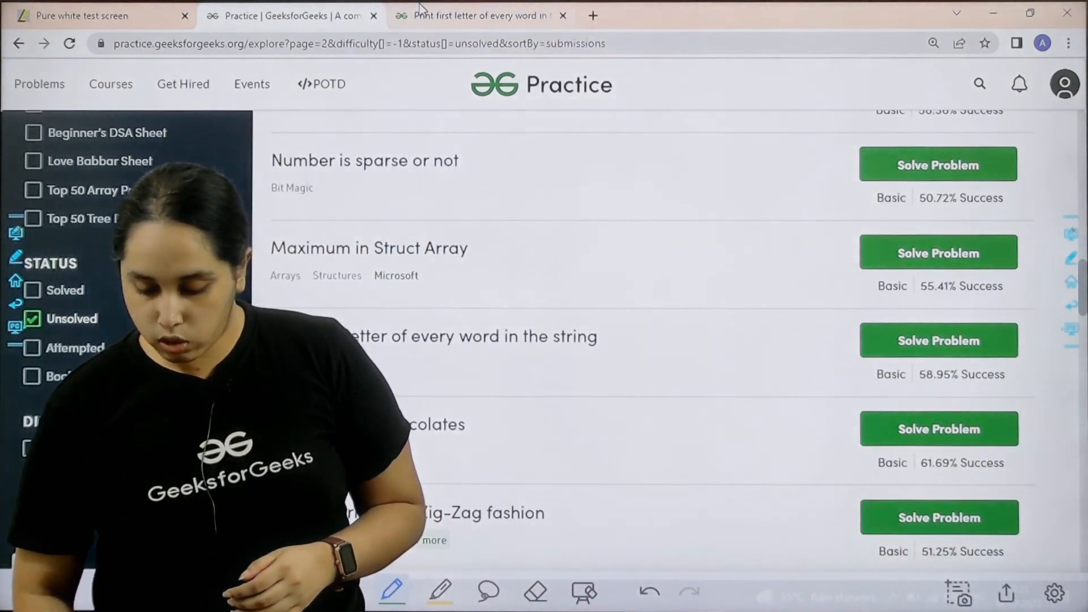
# Open 'Print first letter of every word in the string' with its Python3 template
pyautogui.click(938, 340)
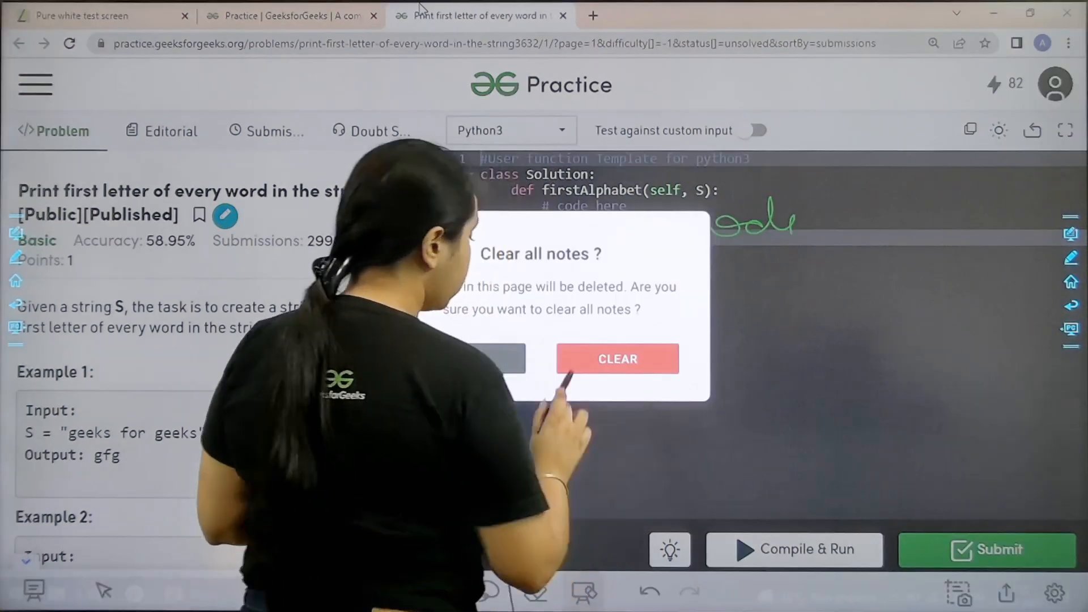
# Write s="" and l=S.split(" ") inside the function body, correcting the 'spplit' typo
pyautogui.click(617, 360)
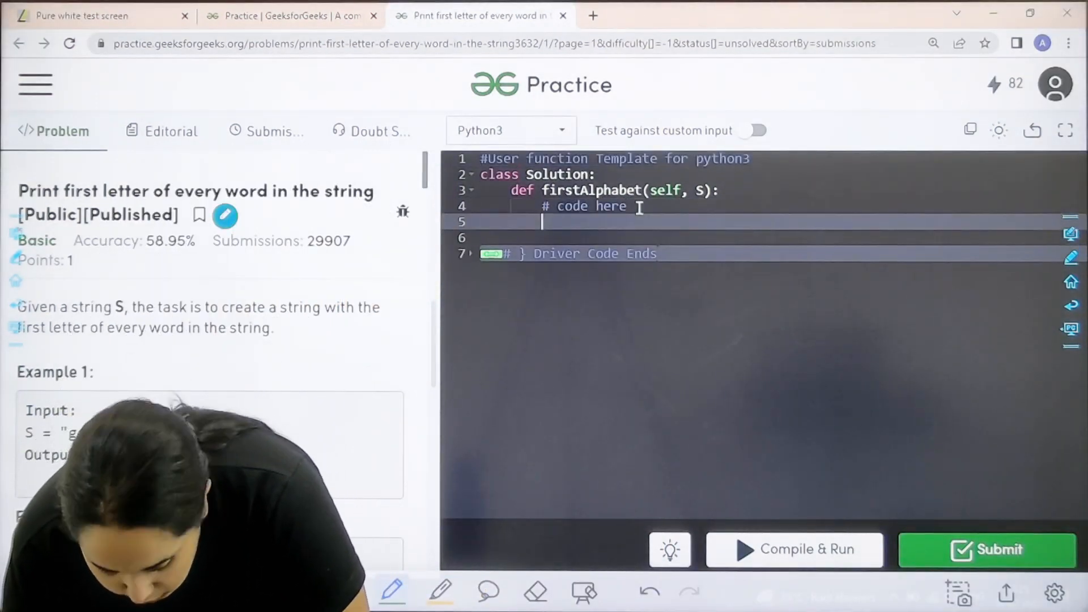
pyautogui.write('s="')
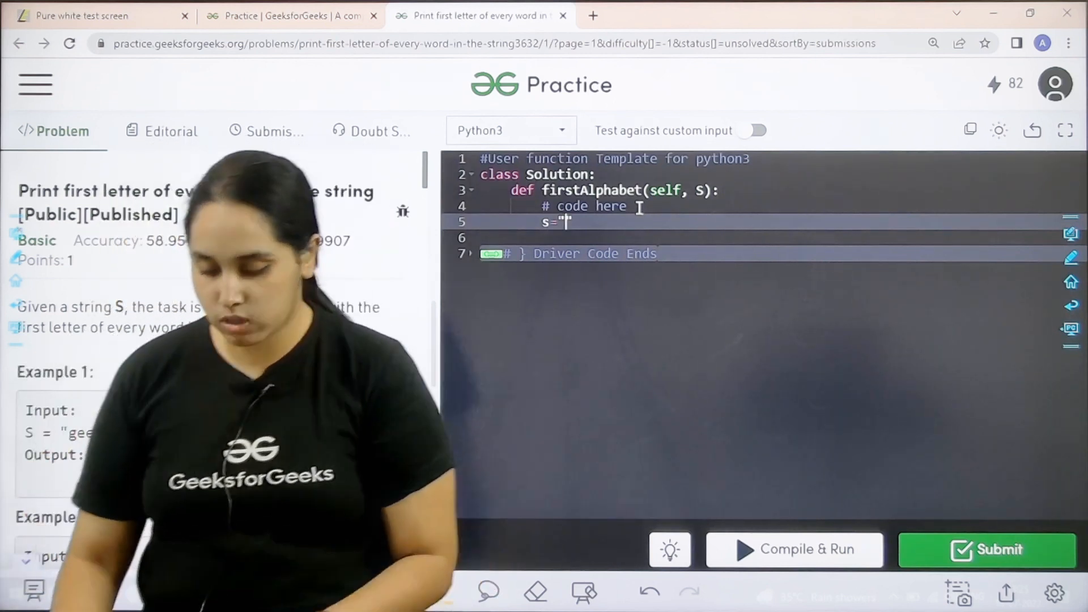
pyautogui.press('enter')
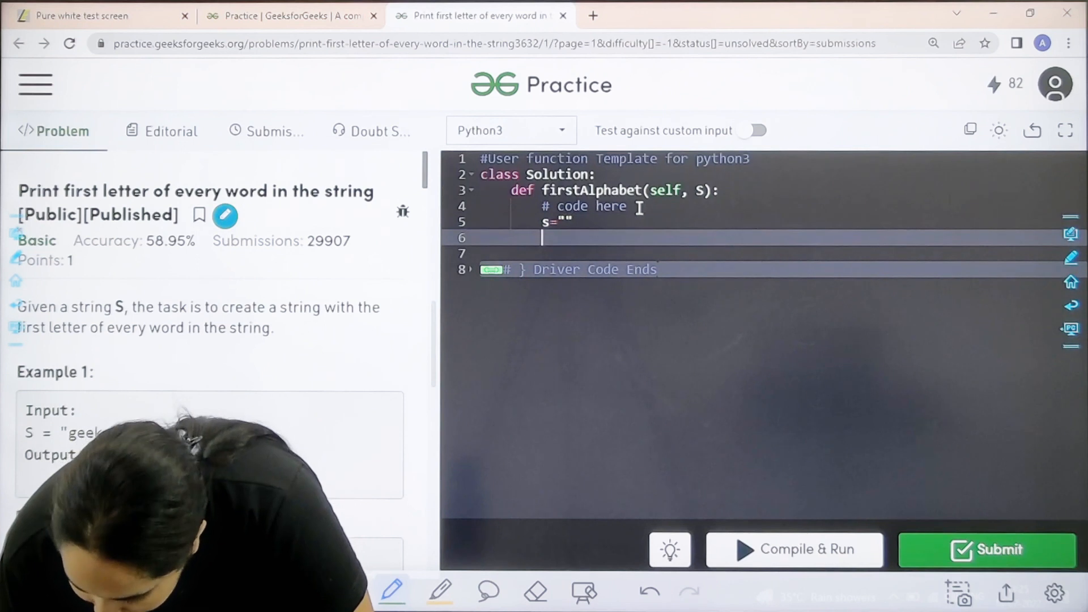
pyautogui.write('l.s')
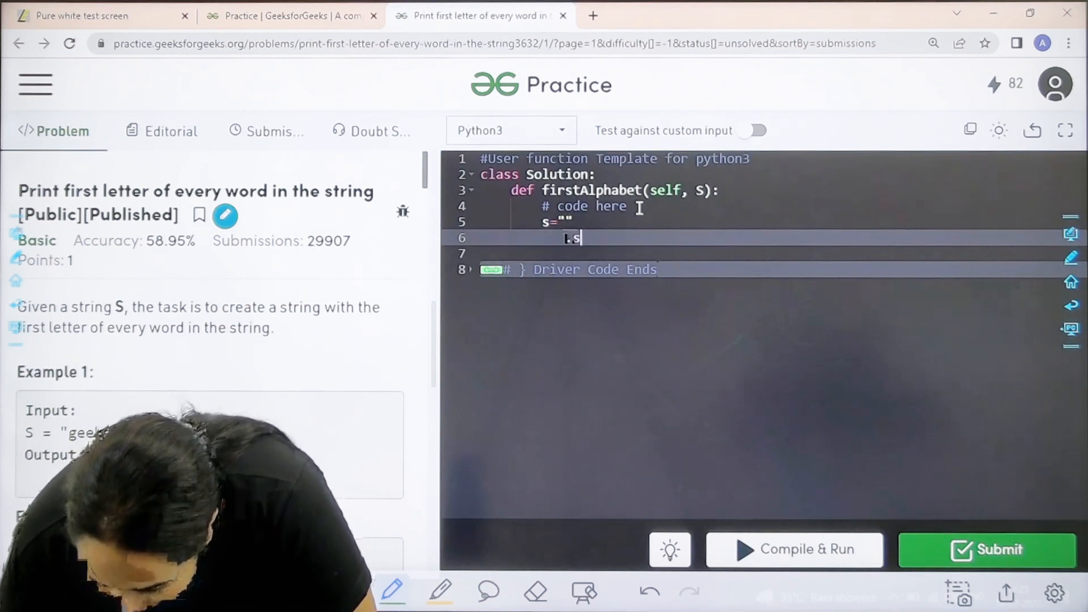
pyautogui.write('=S.spplit')
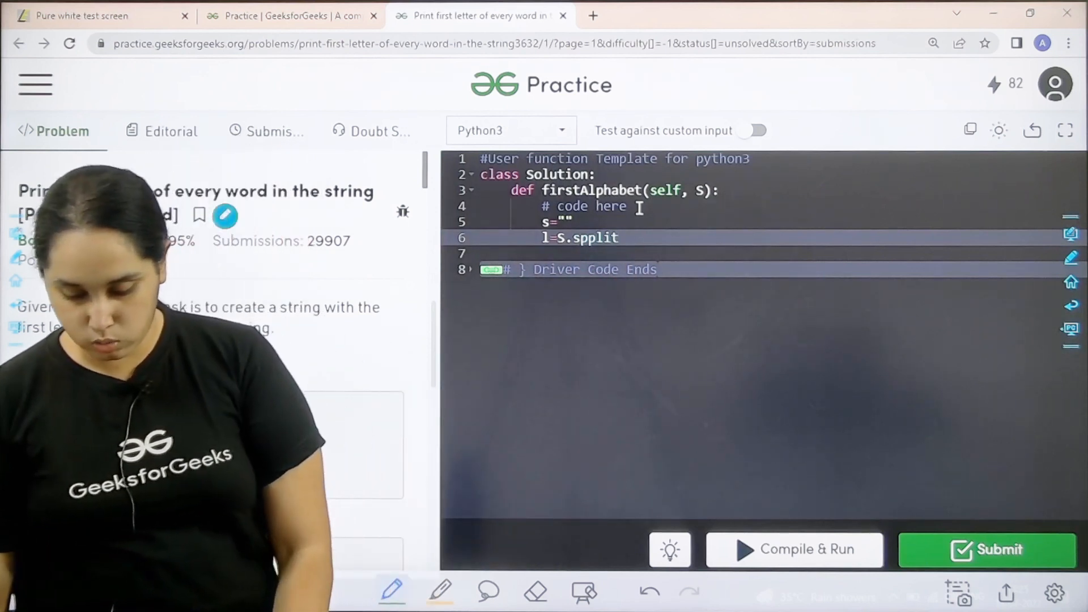
pyautogui.press('Backspace')
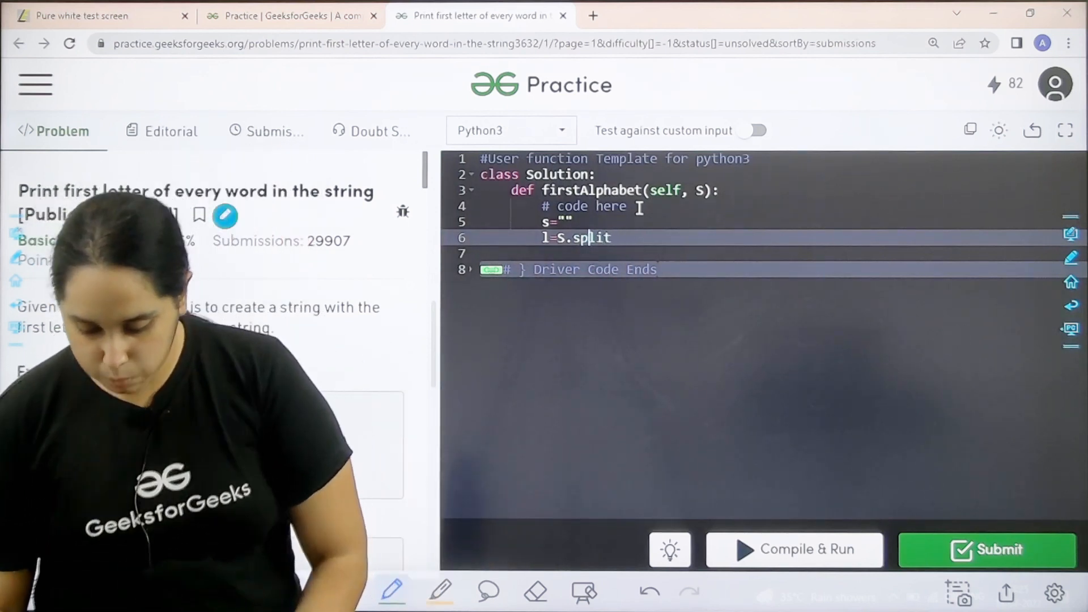
pyautogui.write('()')
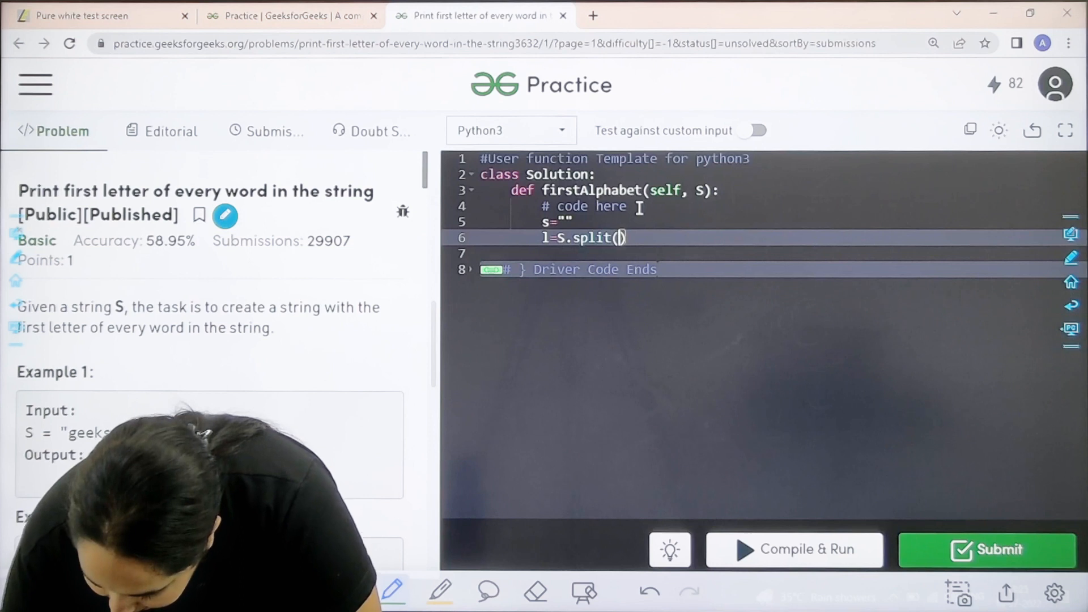
pyautogui.write('" "')
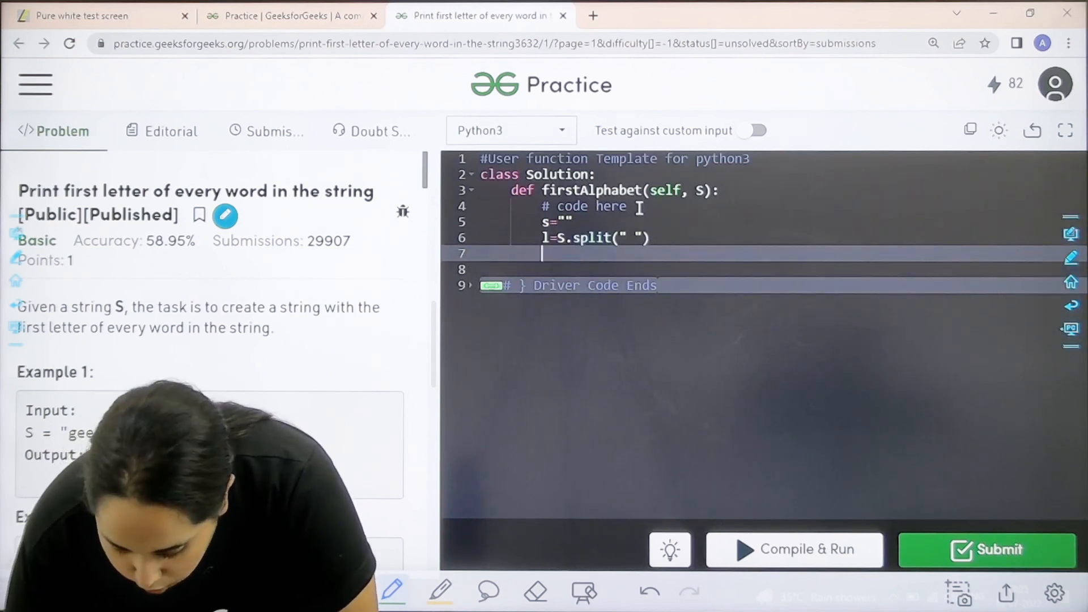
# Add the loop 'for i in l: s+=i[0]' and finish with 'return s'
pyautogui.write('for i in l:')
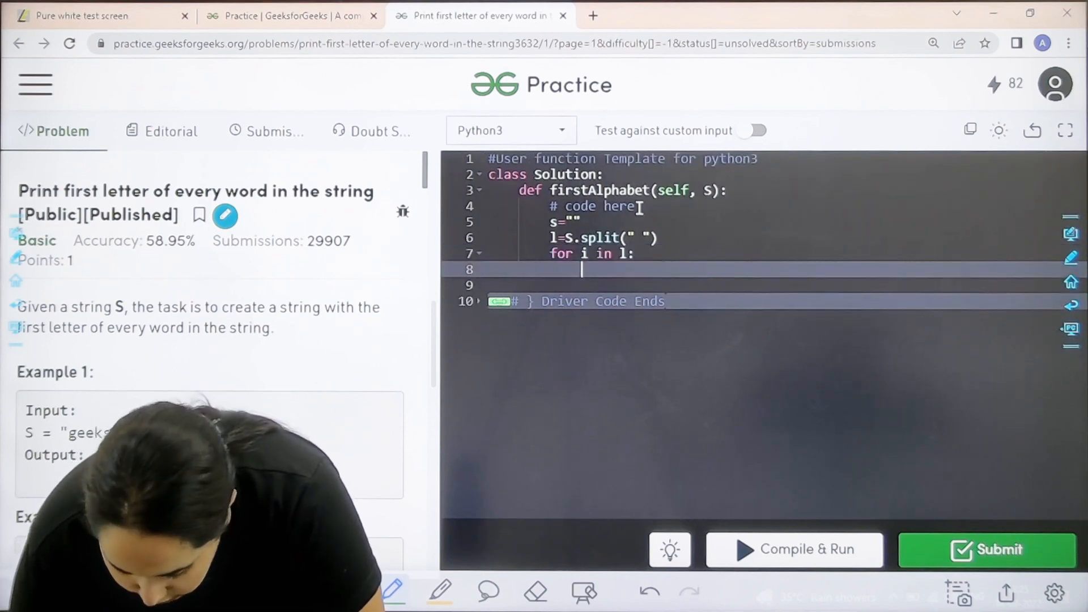
pyautogui.write('s+')
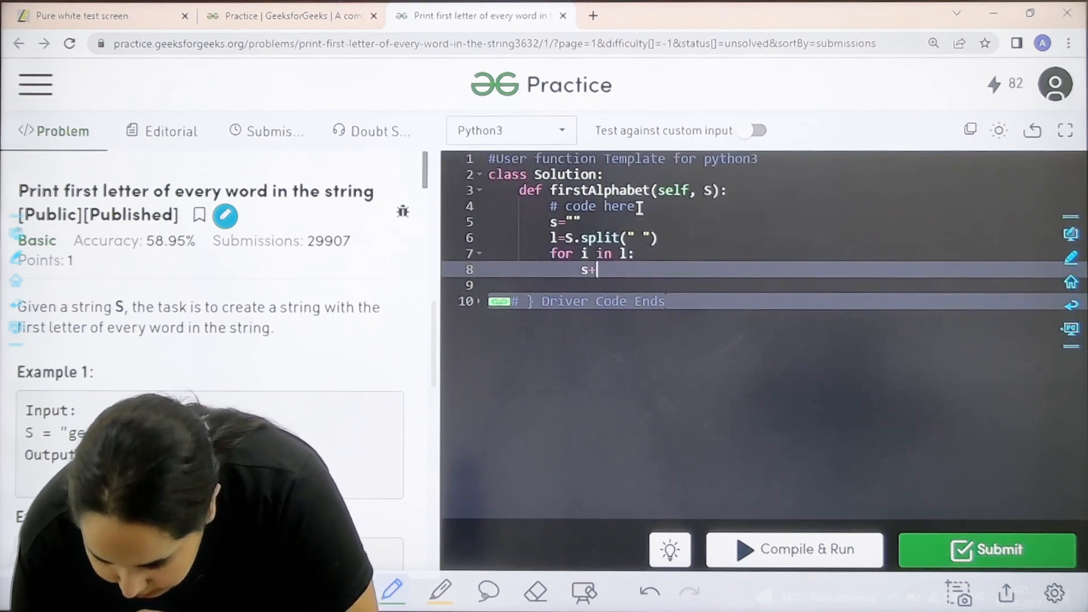
pyautogui.write('=')
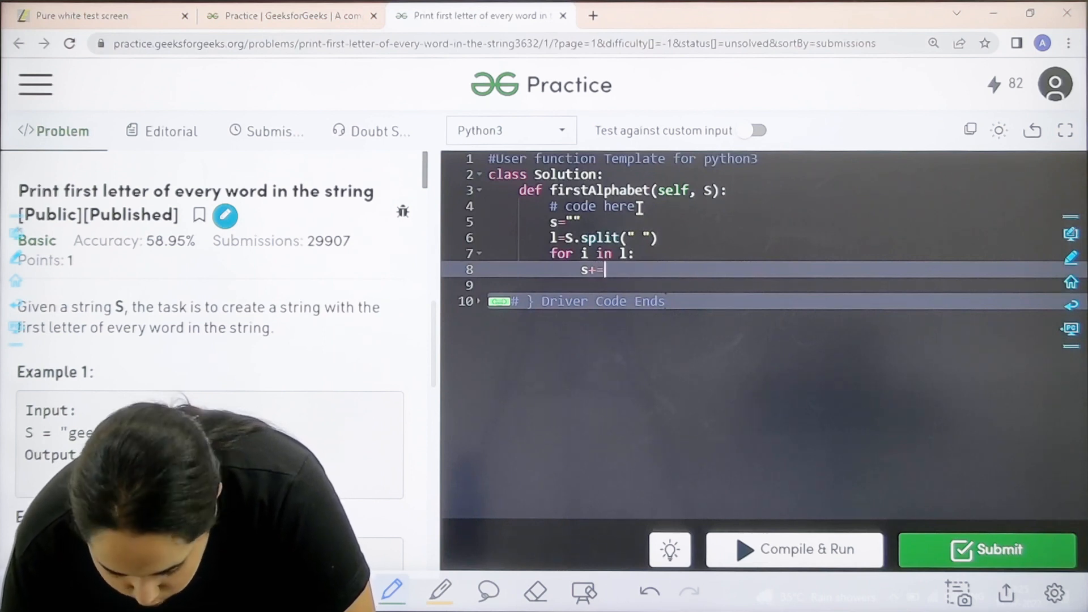
pyautogui.write('i[')
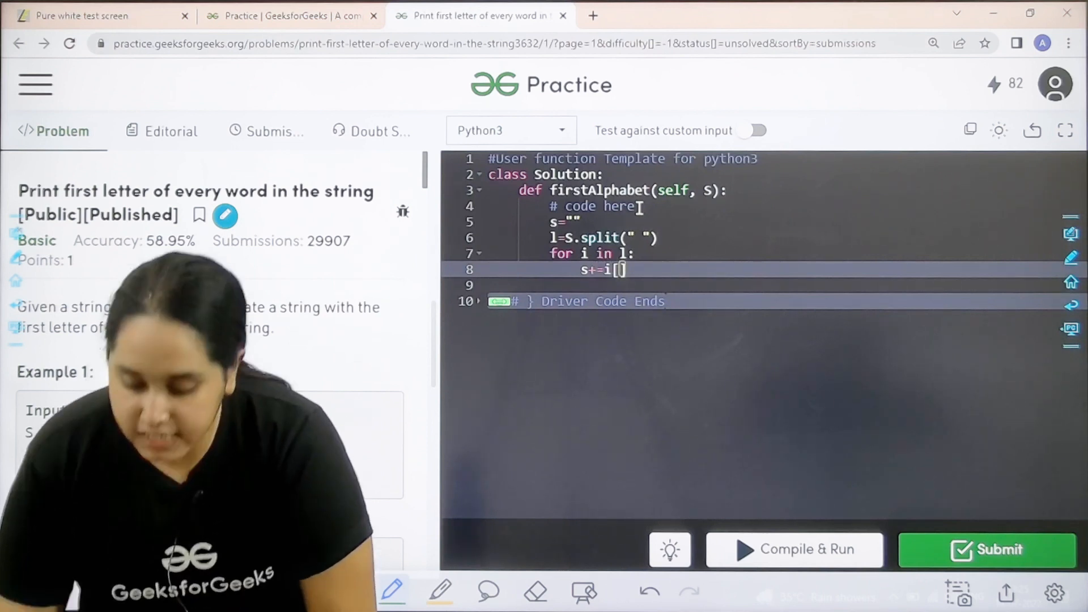
pyautogui.write('0')
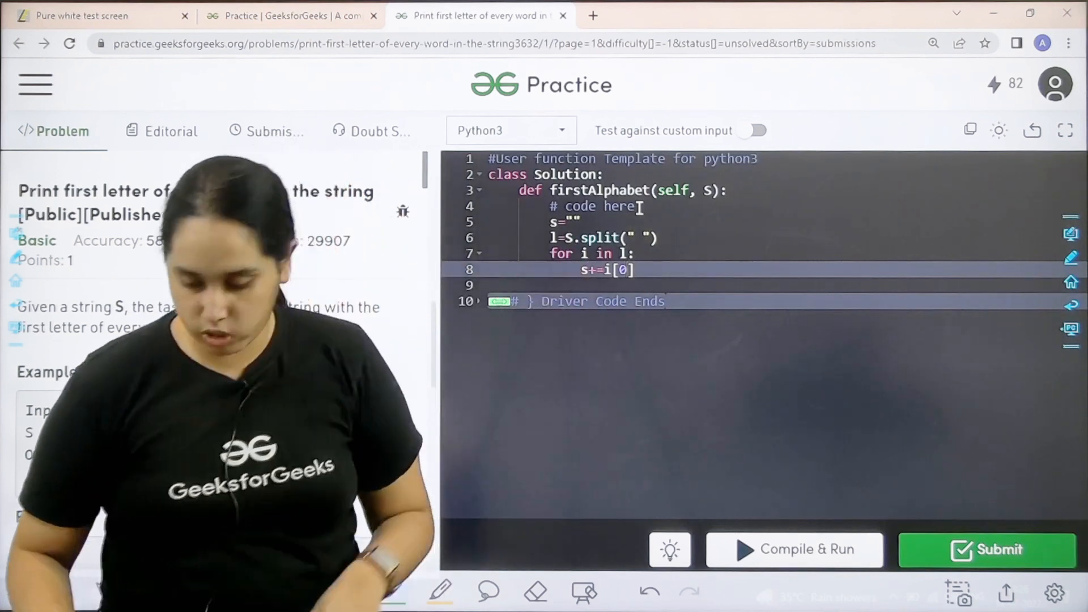
pyautogui.press('enter')
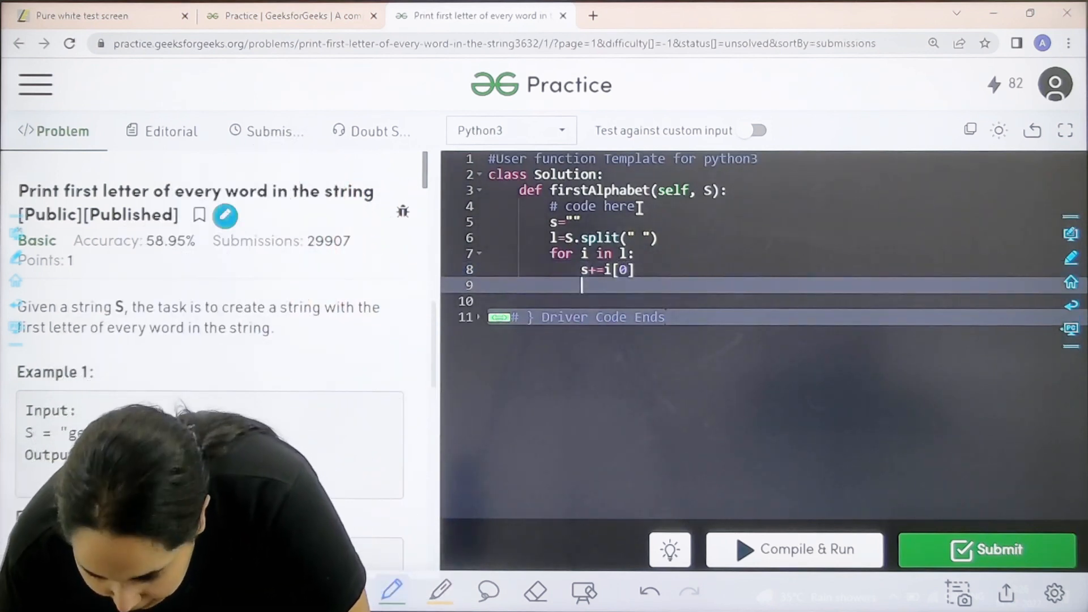
pyautogui.write('r')
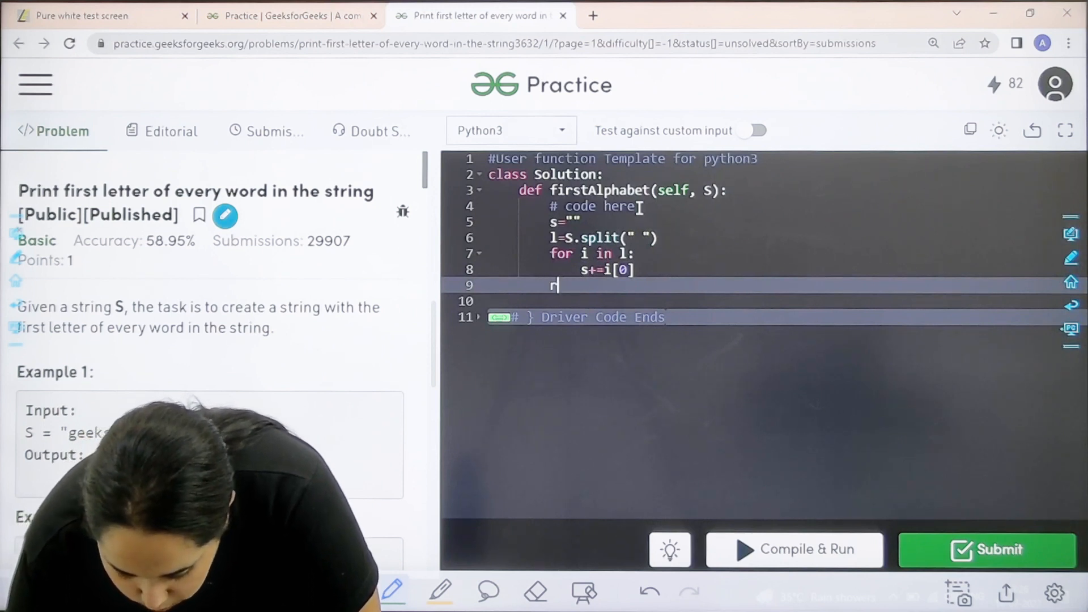
pyautogui.write('eturn s')
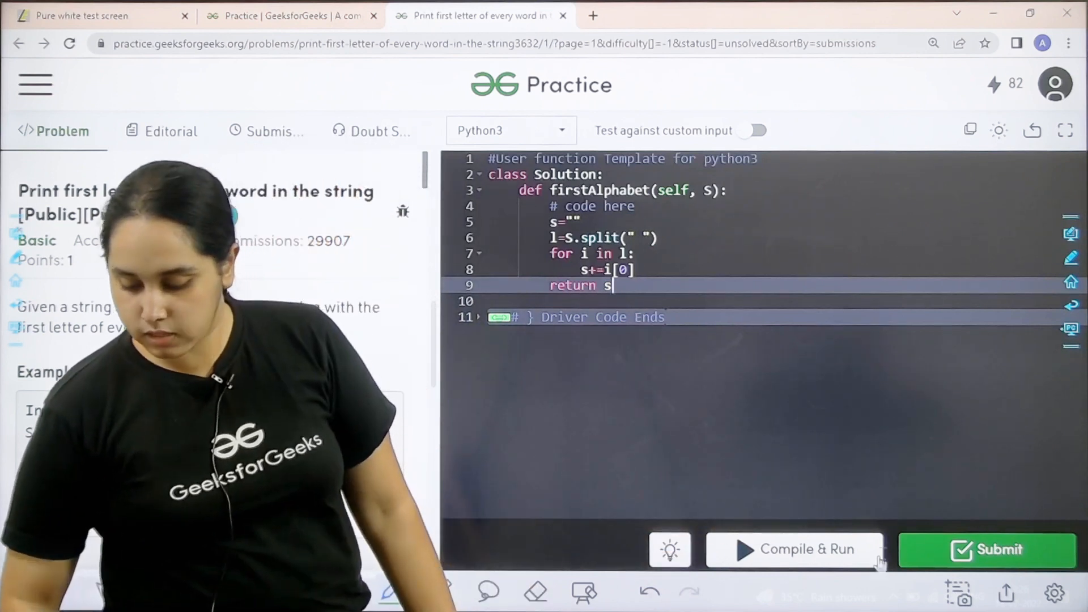
# Compile and run to get output gfg matching expected, then submit for full test-case evaluation
pyautogui.click(986, 549)
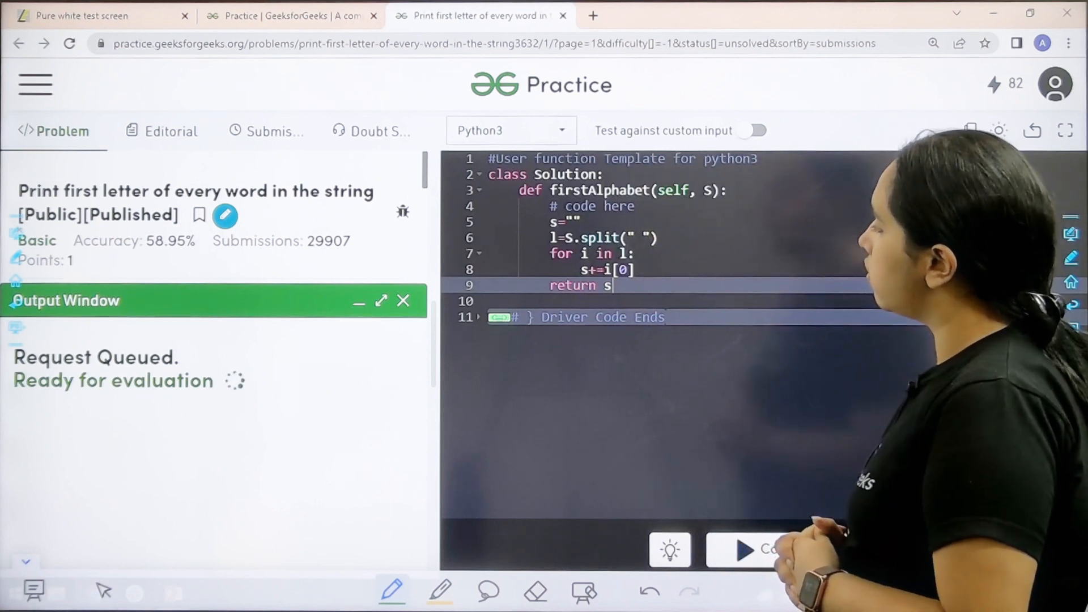
pyautogui.click(793, 550)
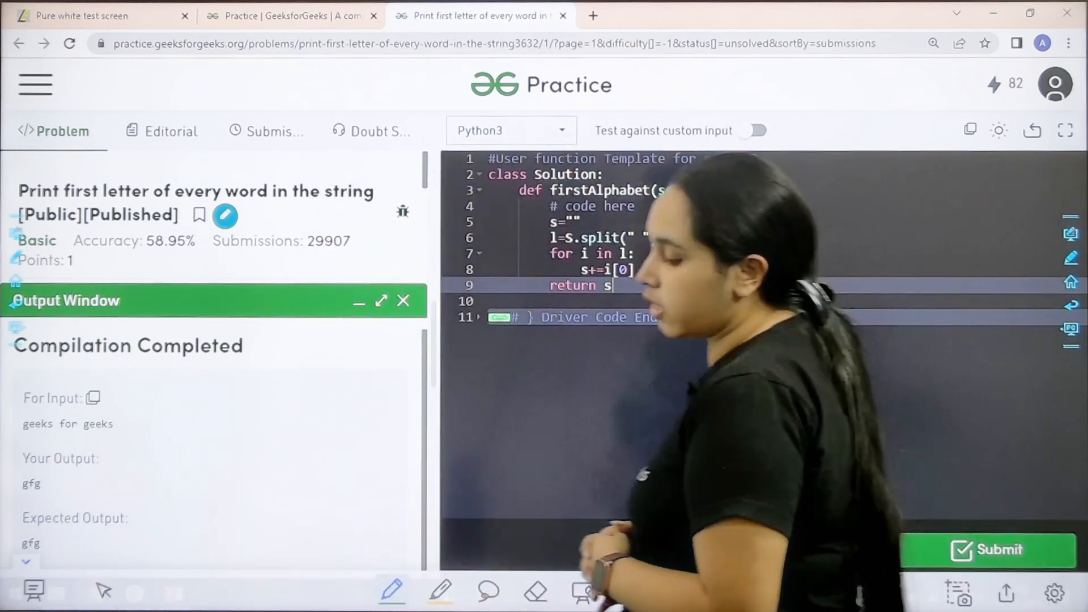
pyautogui.click(989, 548)
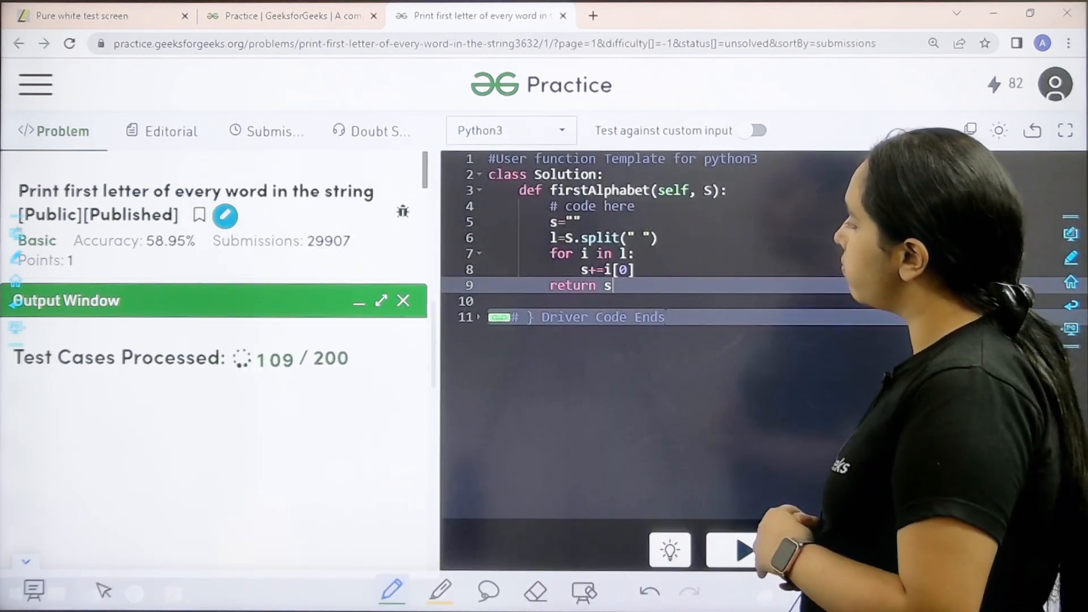